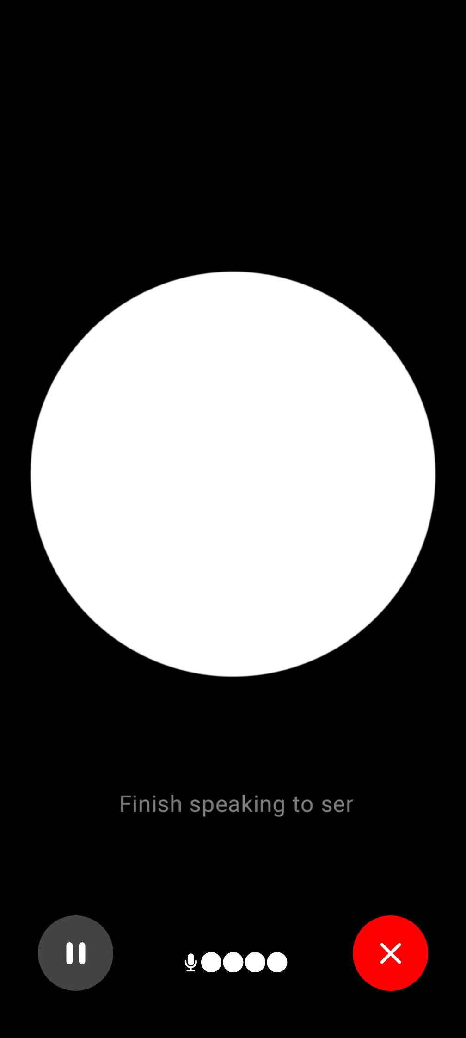
Step: Speak the jaw-muscle quiz answers in voice mode and send them so ChatGPT replies aloud
left_click(75, 952)
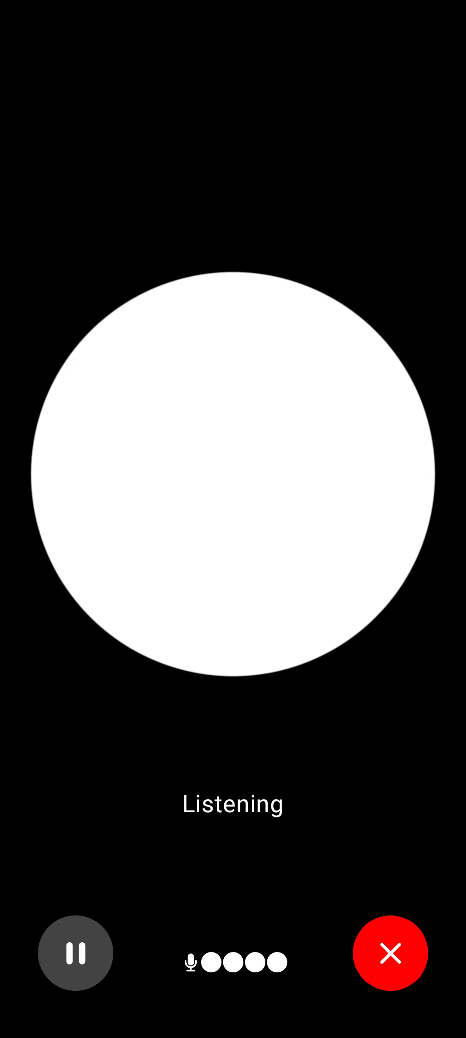
left_click(75, 952)
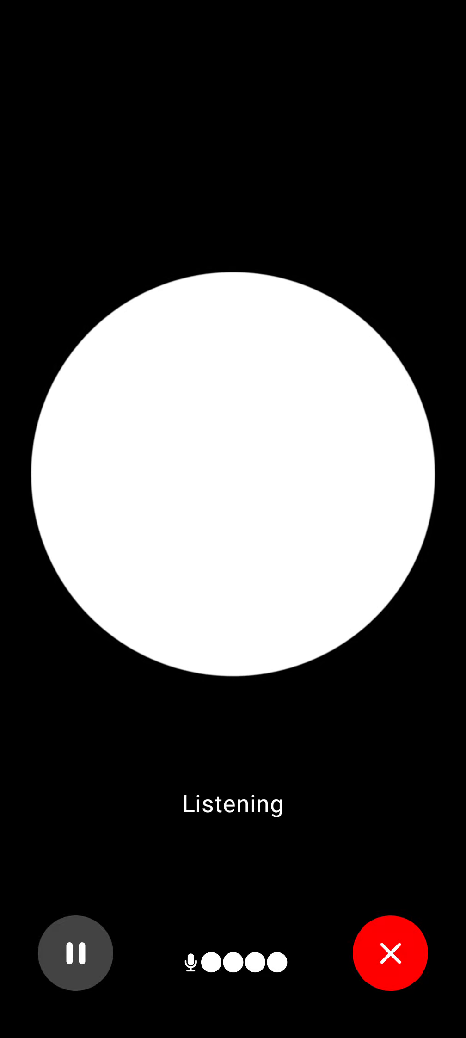
left_click(76, 953)
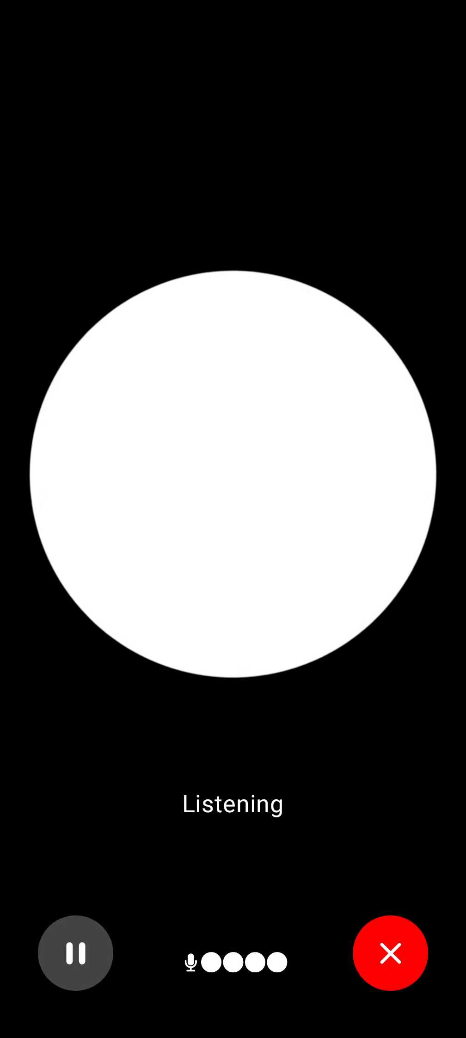
left_click(75, 952)
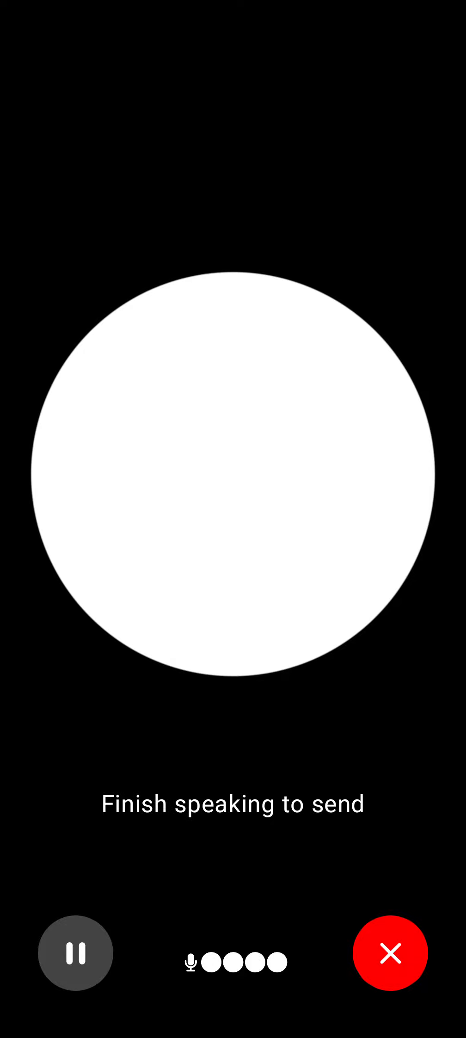
left_click(75, 952)
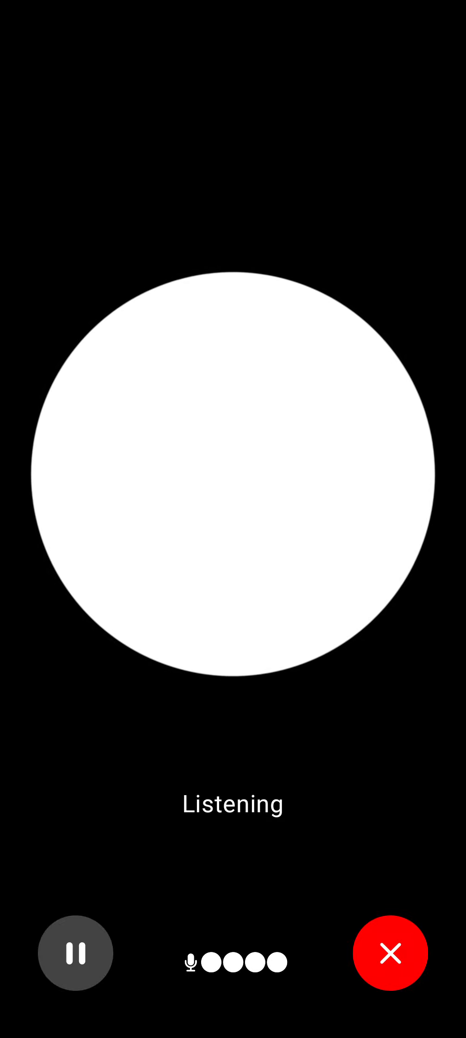
left_click(76, 953)
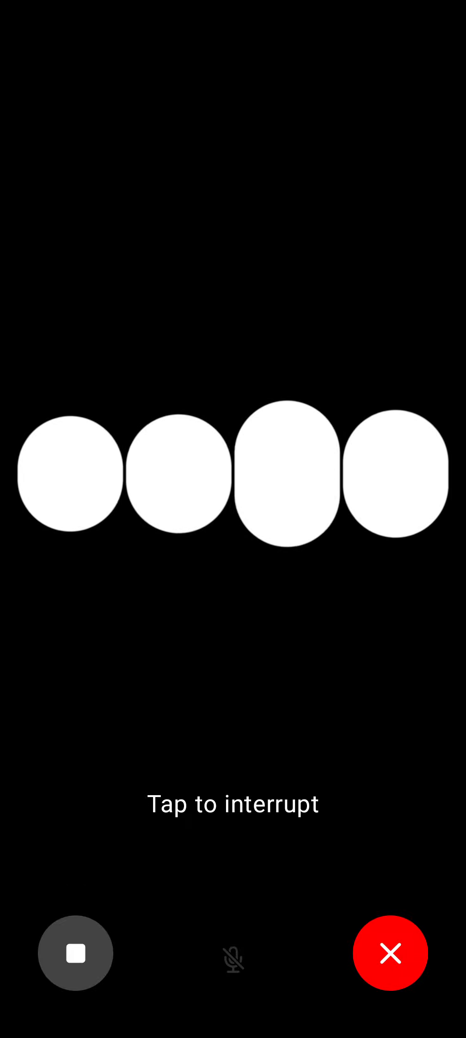
Step: Let ChatGPT speak its next quiz reply, then send another spoken turn
left_click(234, 472)
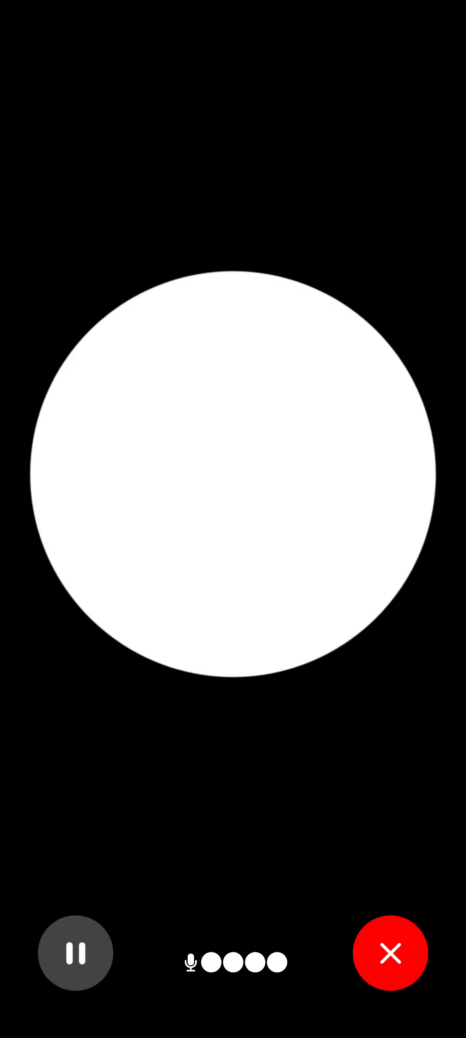
left_click(75, 952)
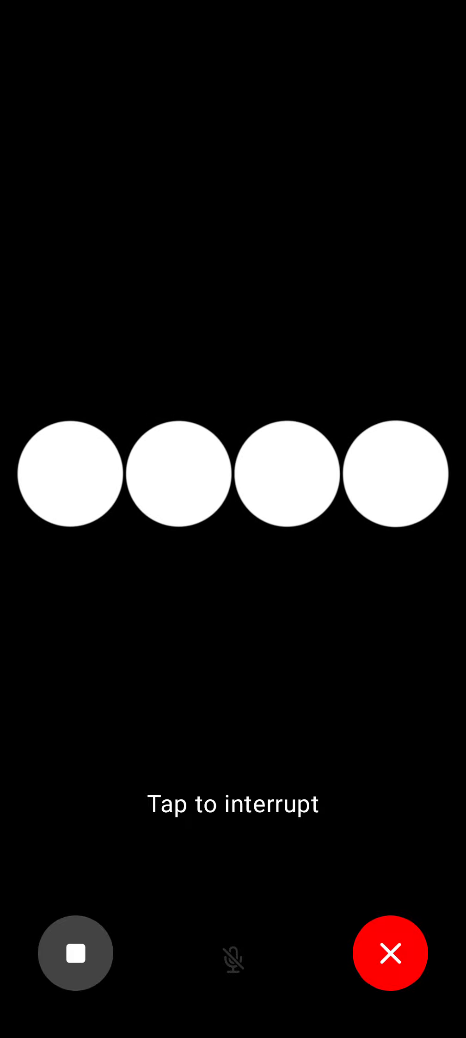
Step: Interrupt ChatGPT's spoken reply to start answering aloud
left_click(234, 473)
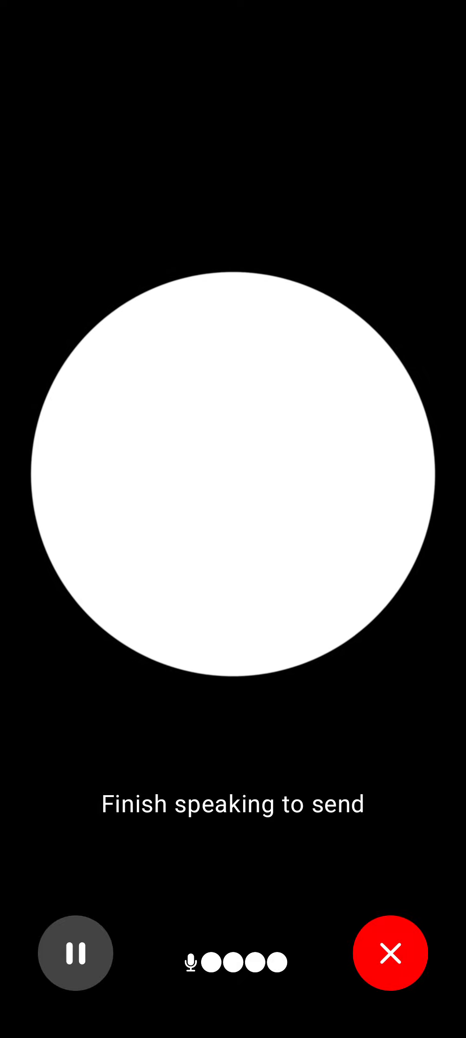
left_click(75, 953)
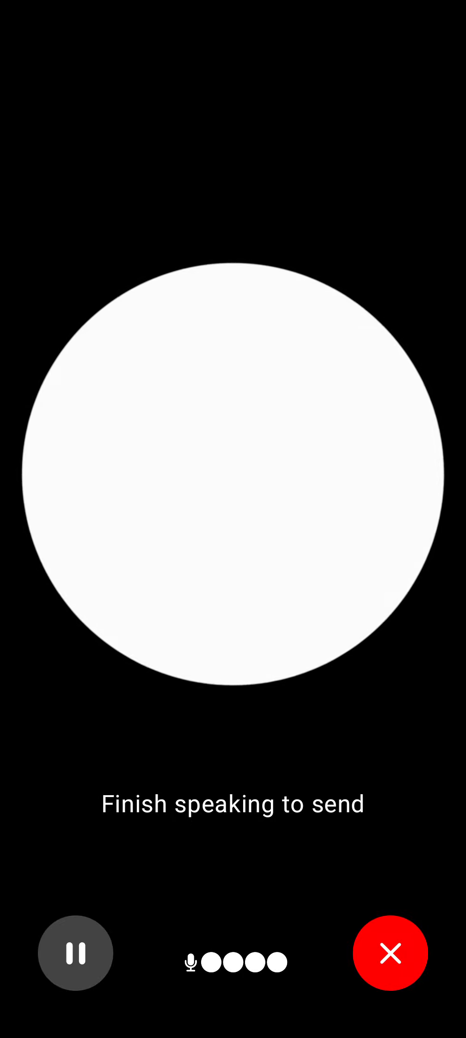
left_click(75, 952)
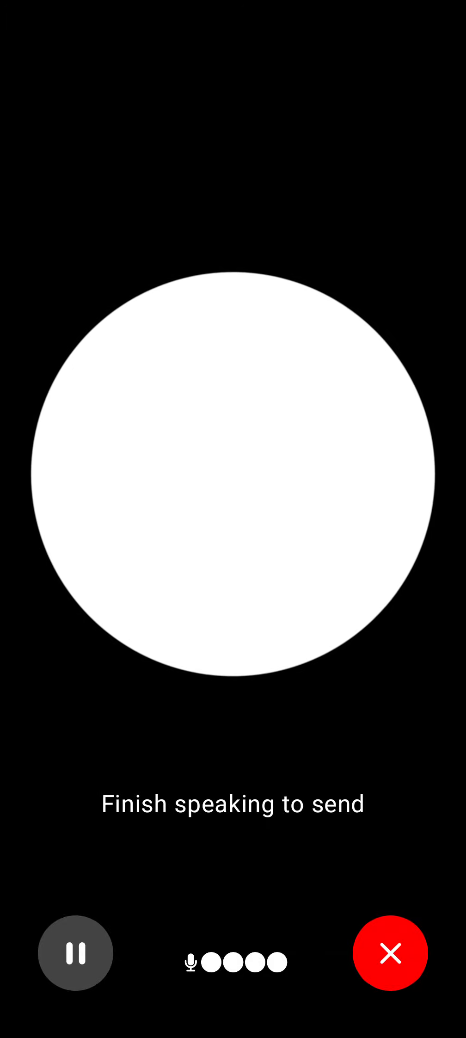
Step: Send a spoken answer, interrupt the reply, then speak and send another response
left_click(75, 953)
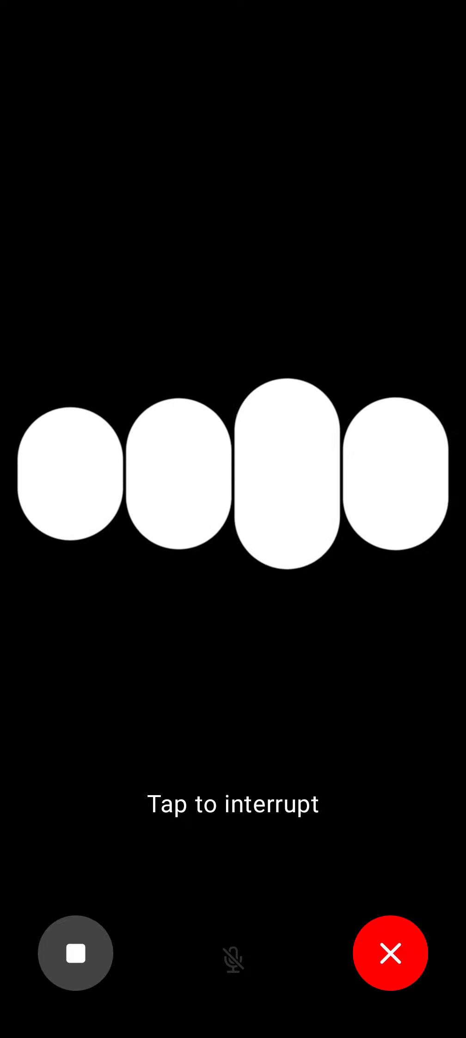
left_click(75, 952)
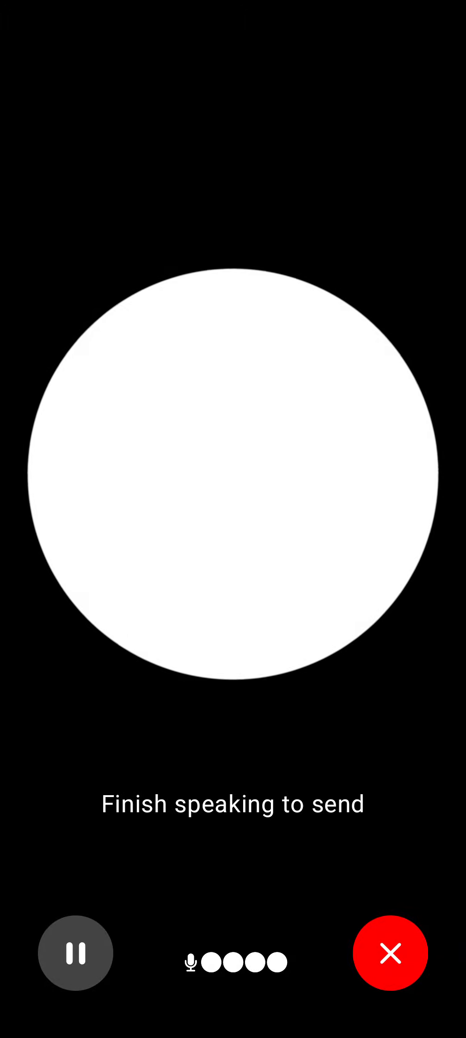
left_click(75, 952)
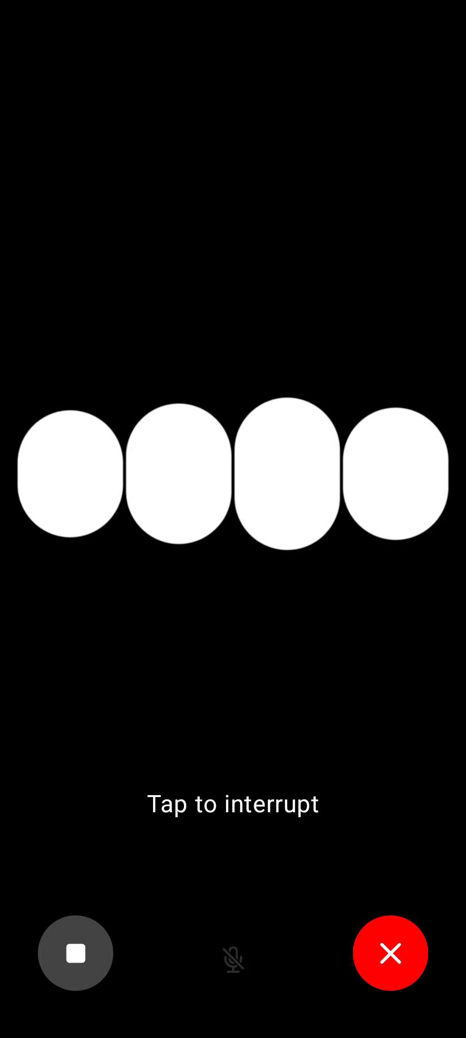
left_click(75, 952)
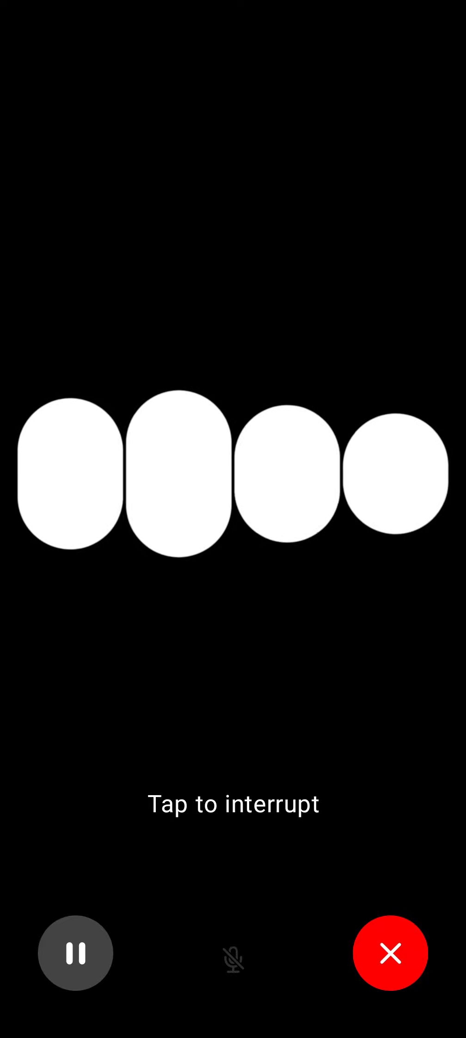